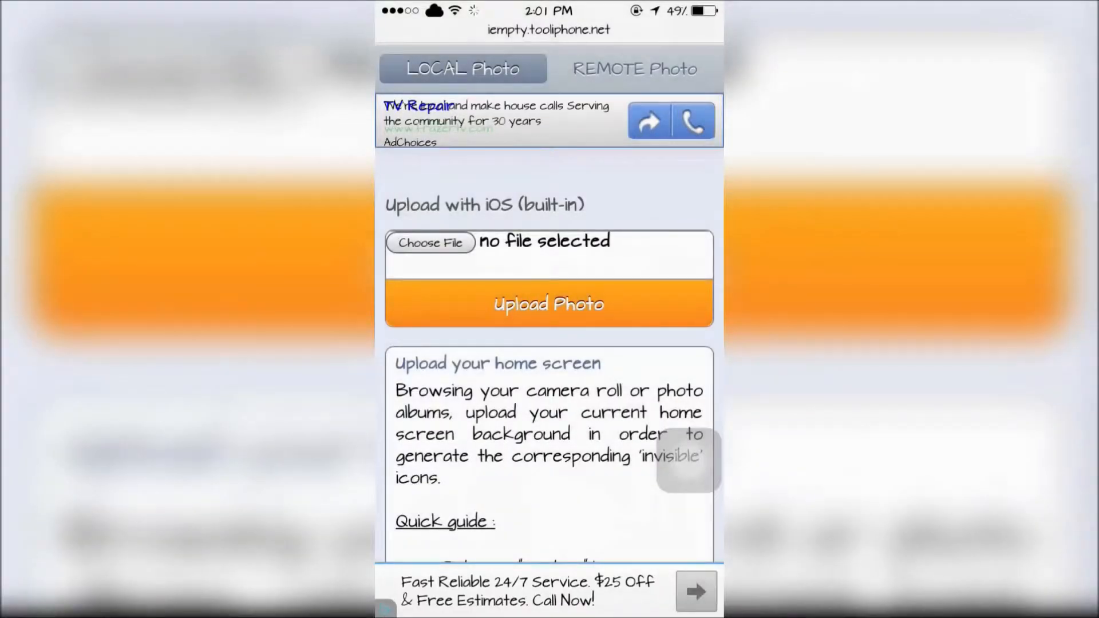
Upload the home screen screenshot and bring the numbered Customize grid into view.
{"action": "left_click", "coordinate": [431, 243]}
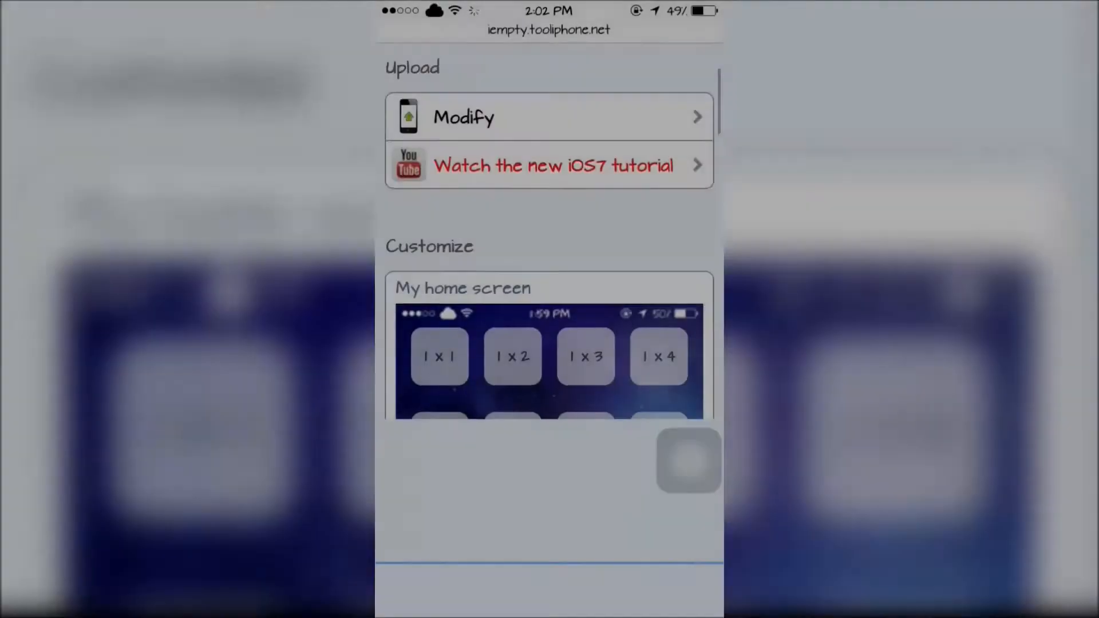
{"action": "scroll", "scroll_direction": "down", "scroll_amount": 3}
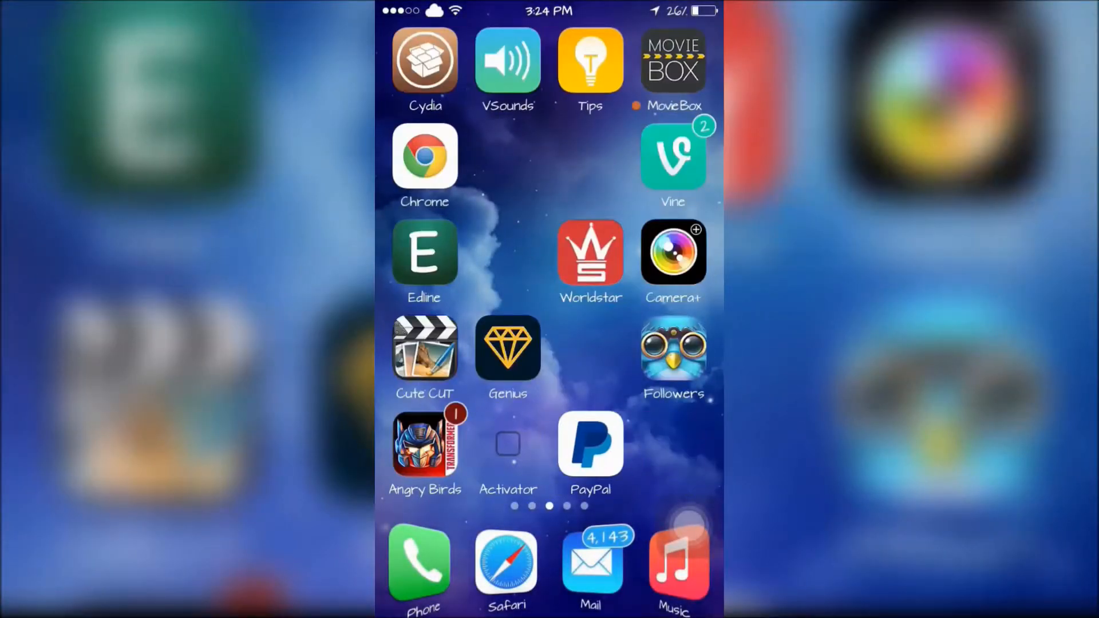
Swipe to a second home screen page showing another blank gap among its icons.
{"action": "scroll", "scroll_direction": "left", "scroll_amount": 3}
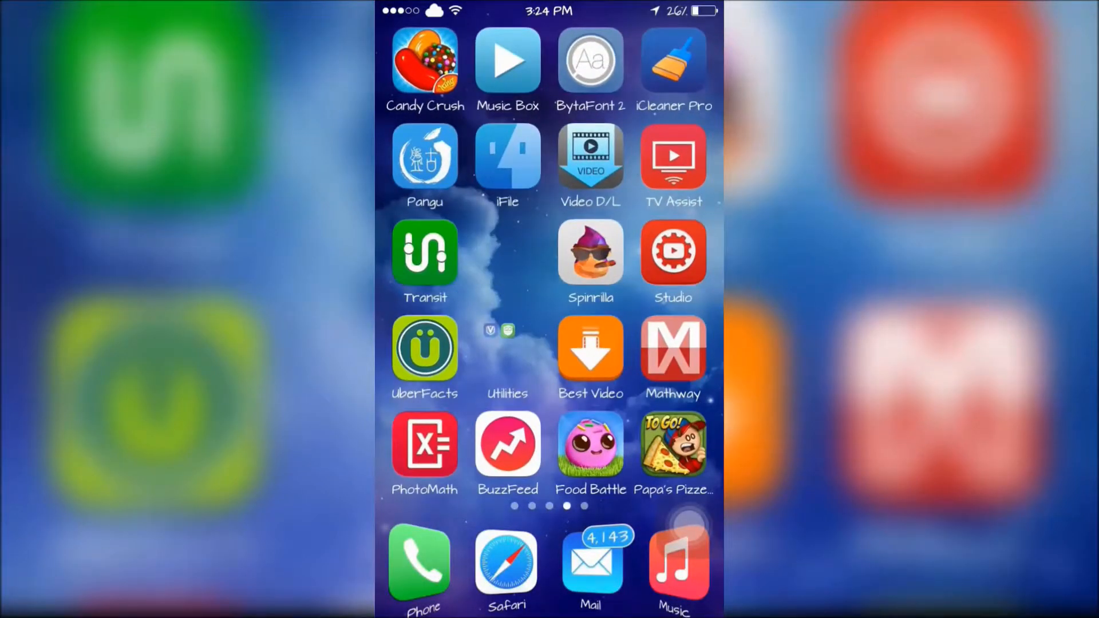